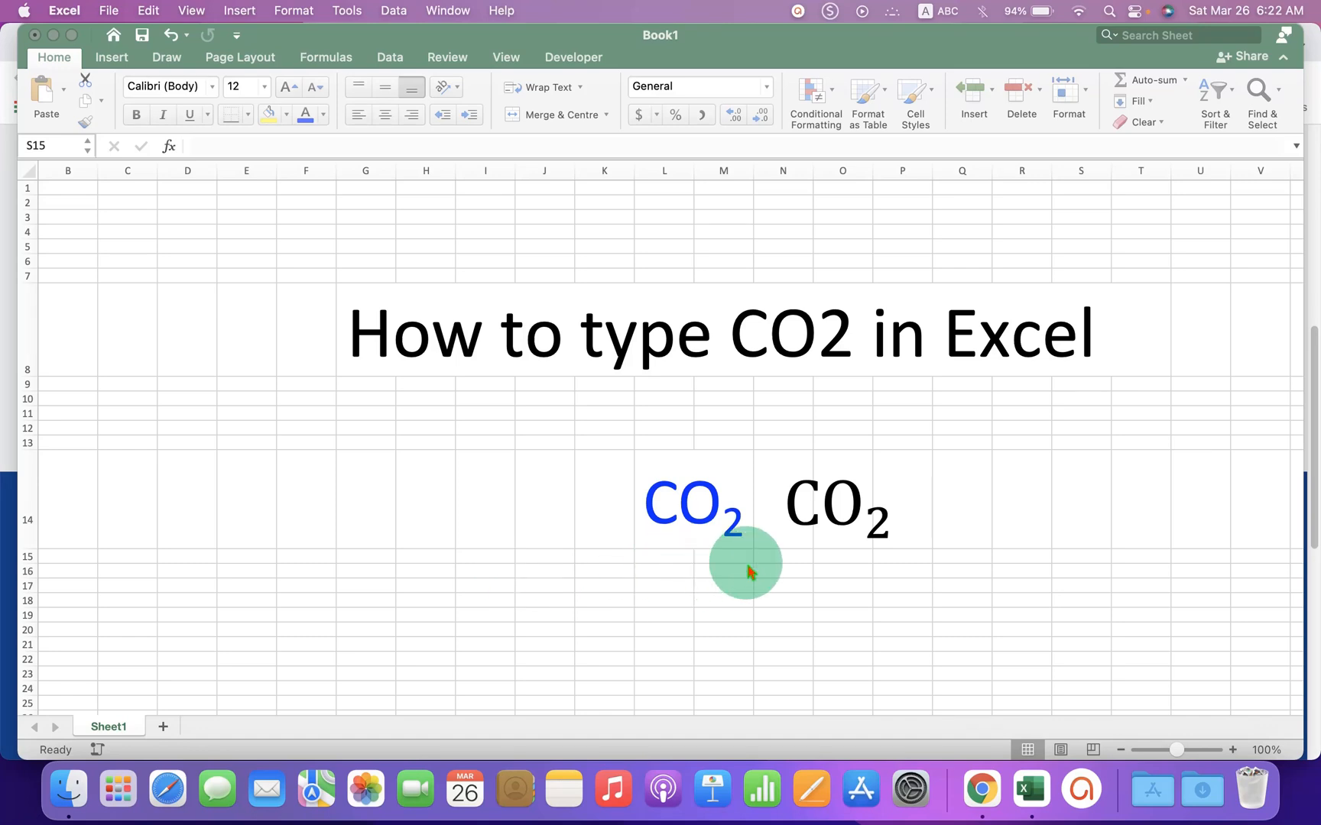
mouse_move(633, 432)
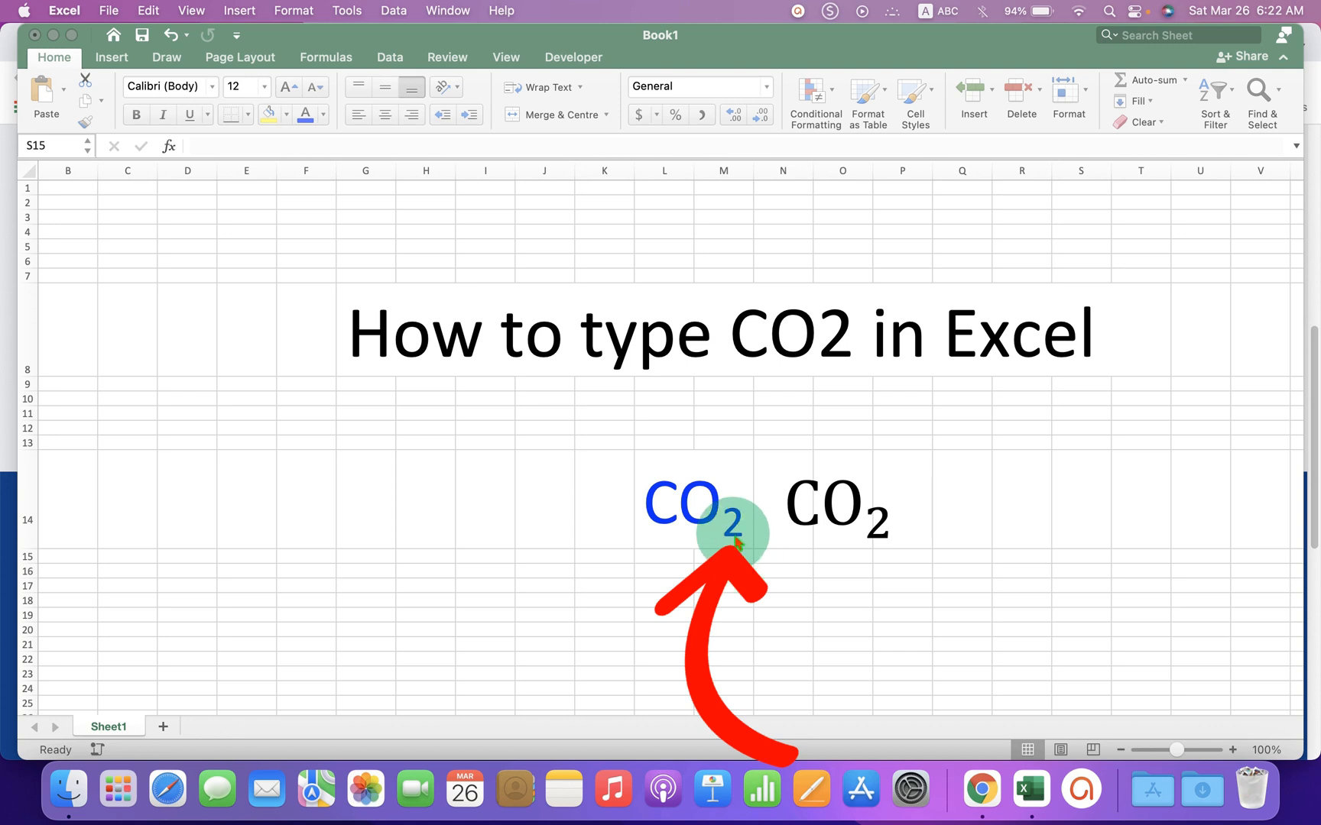
Step: Drag the black CO₂ equation box around the sheet to show it moves freely
click(836, 502)
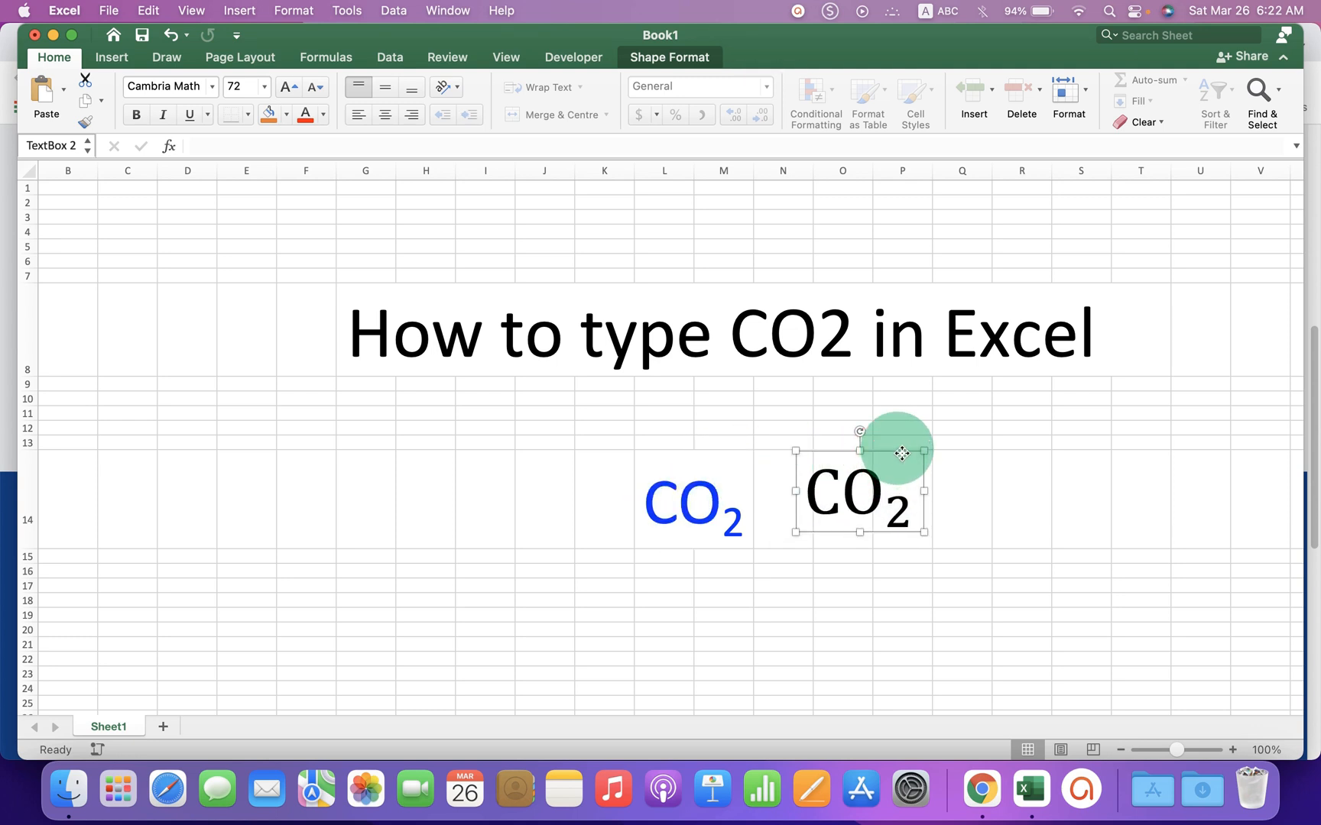
drag(902, 453, 882, 468)
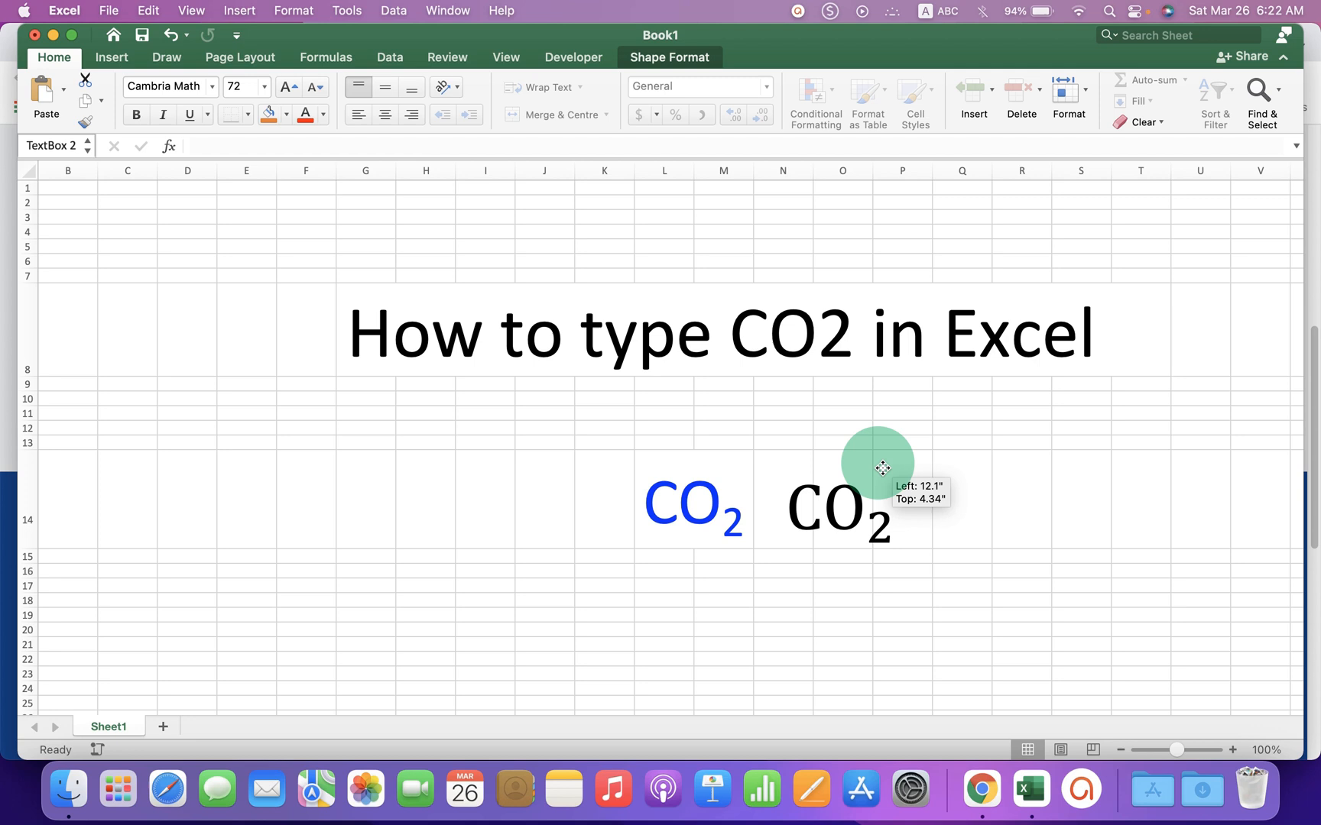
drag(882, 468, 872, 497)
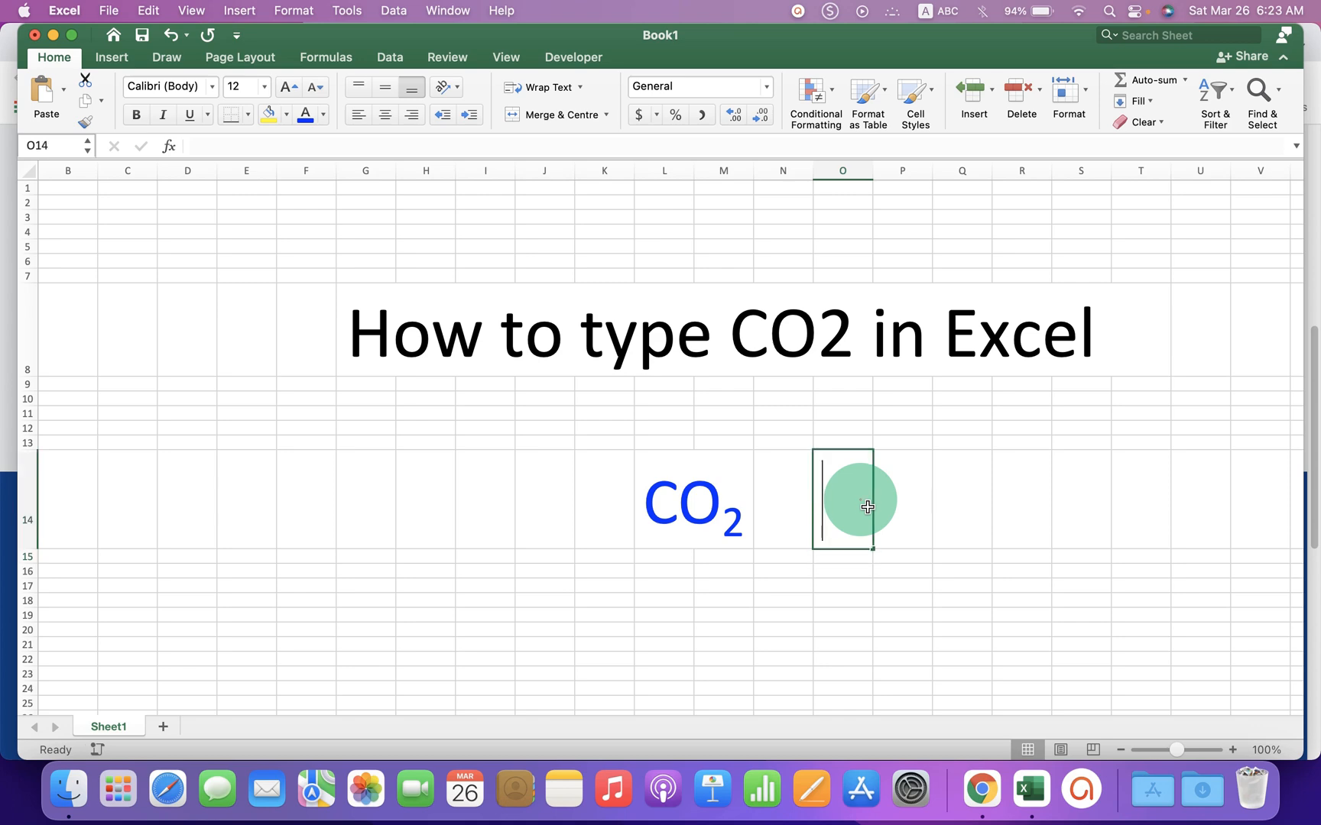
Step: Enter CO2 in cell O14 and highlight just the 2 for formatting
click(841, 499)
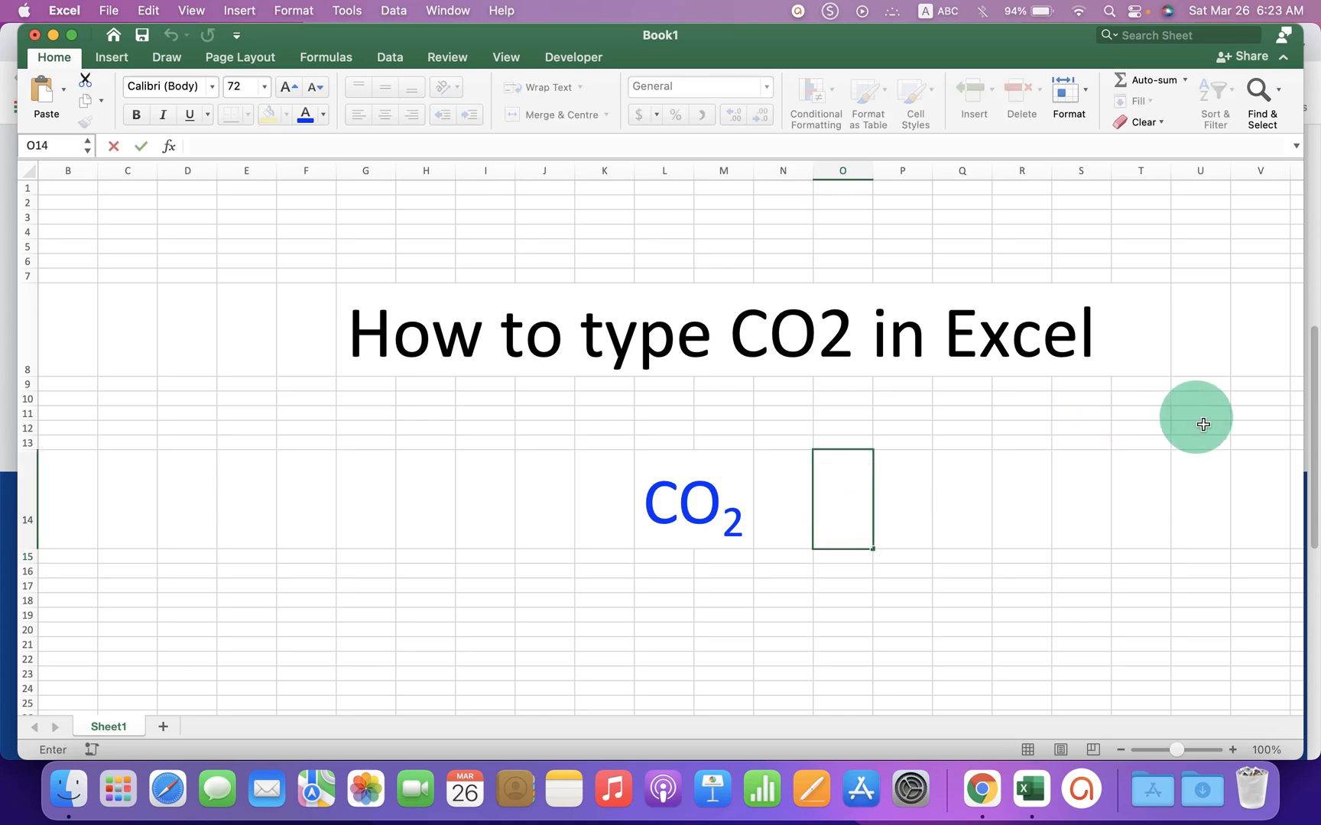
text(CO2)
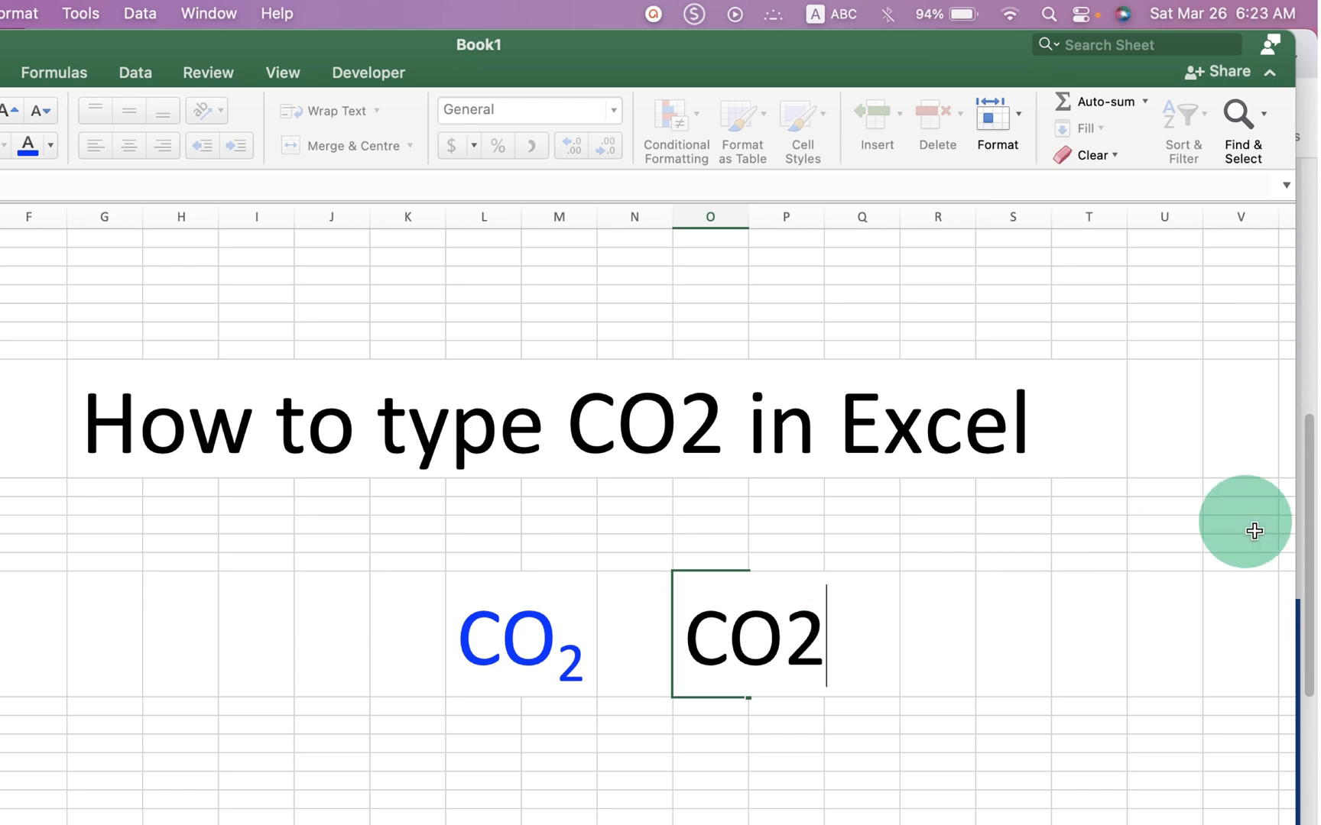
drag(825, 636, 792, 636)
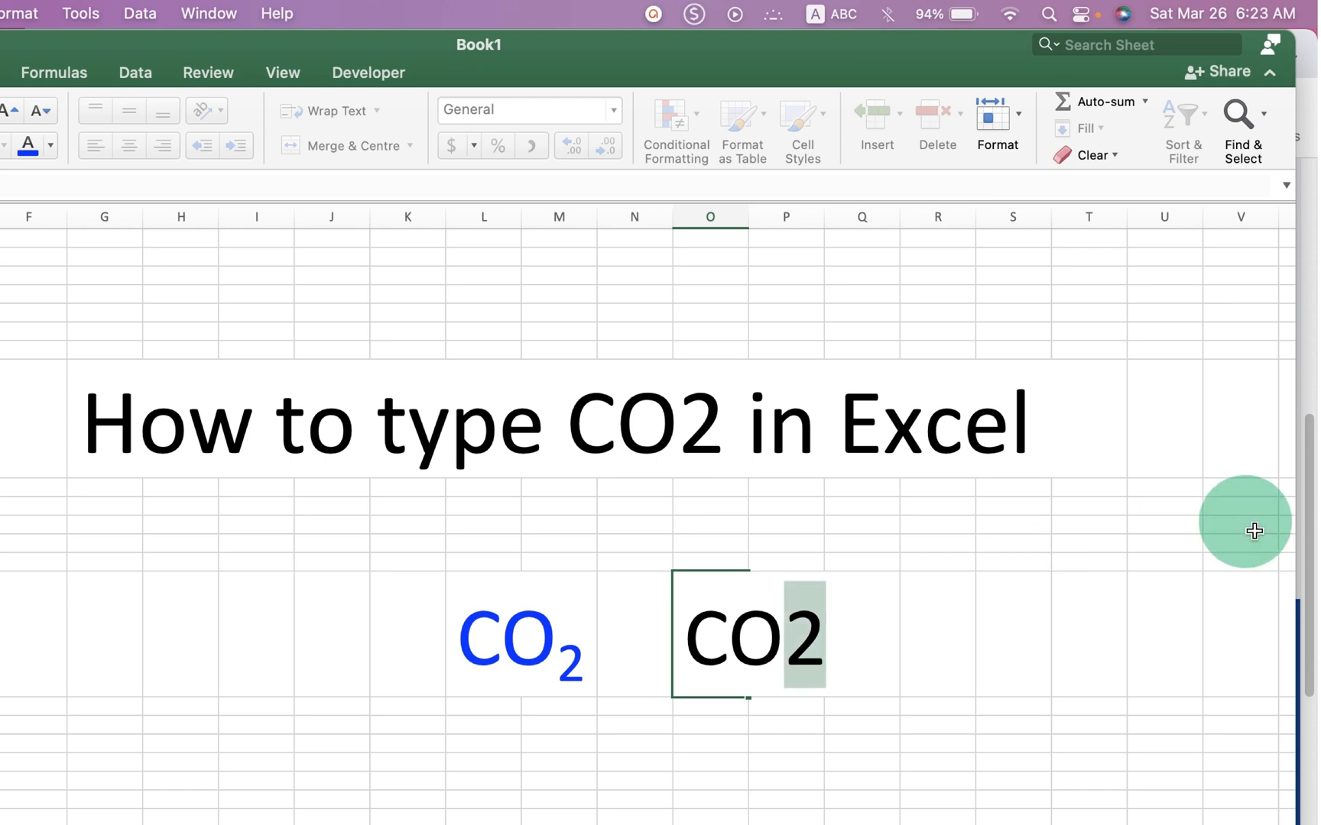
mouse_move(846, 670)
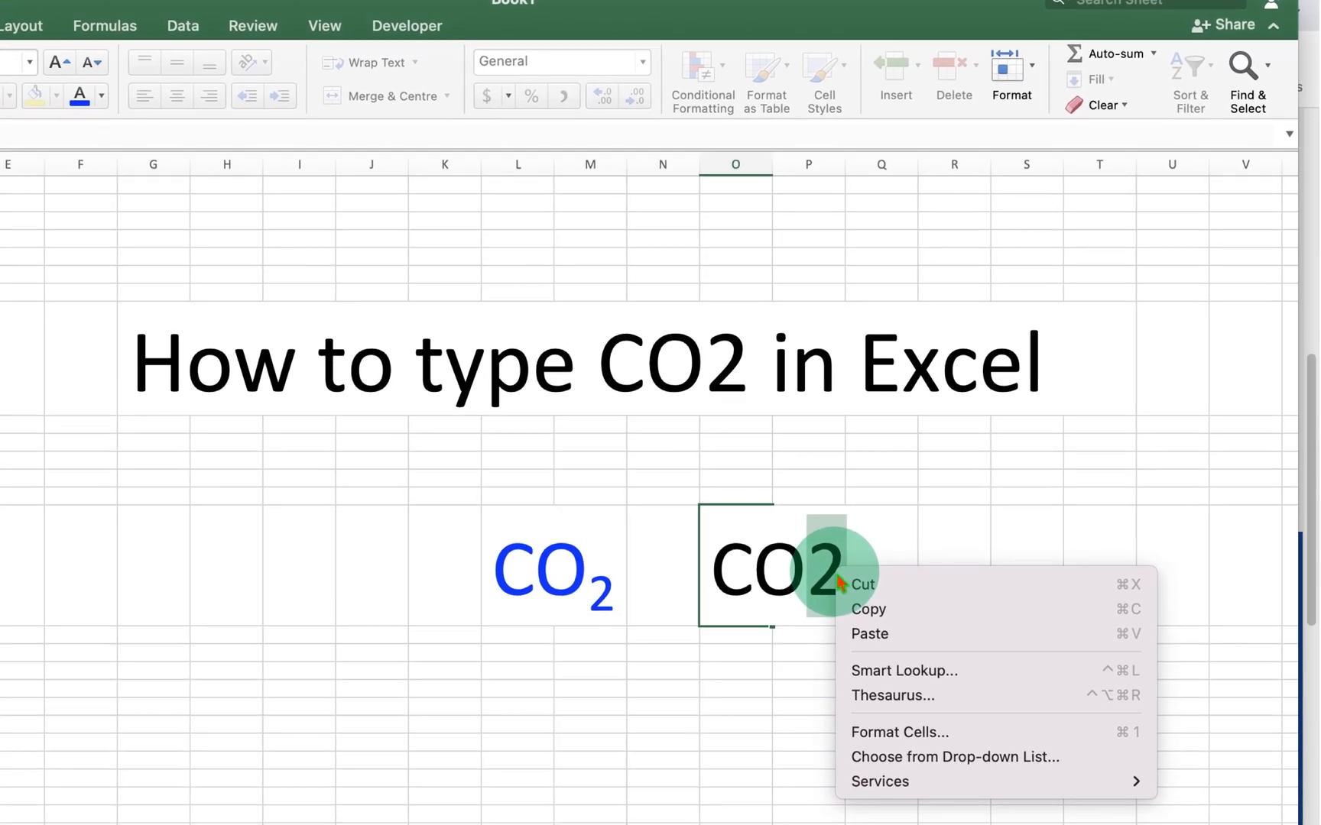
mouse_move(935, 731)
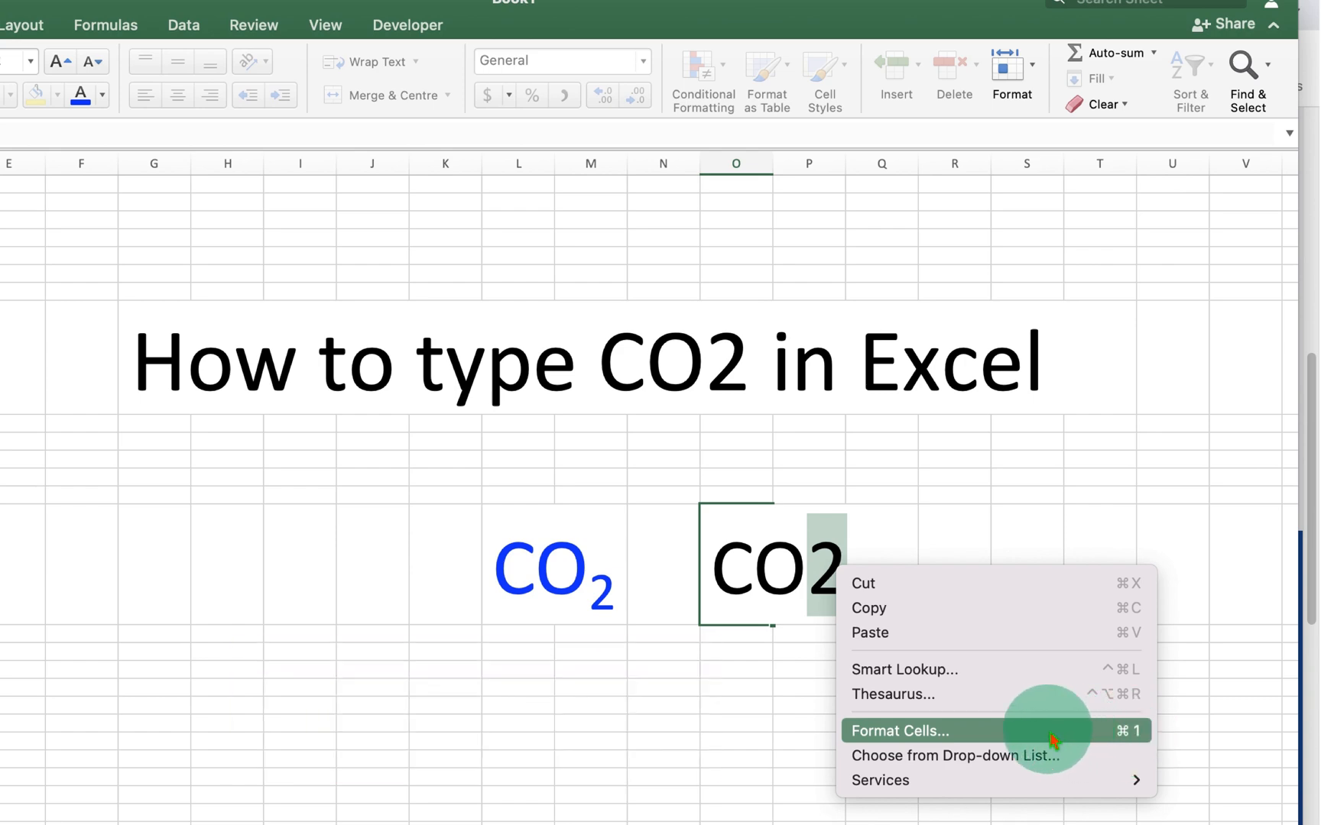
Step: Bring up Format Cells for the highlighted 2 via the right-click menu
click(902, 731)
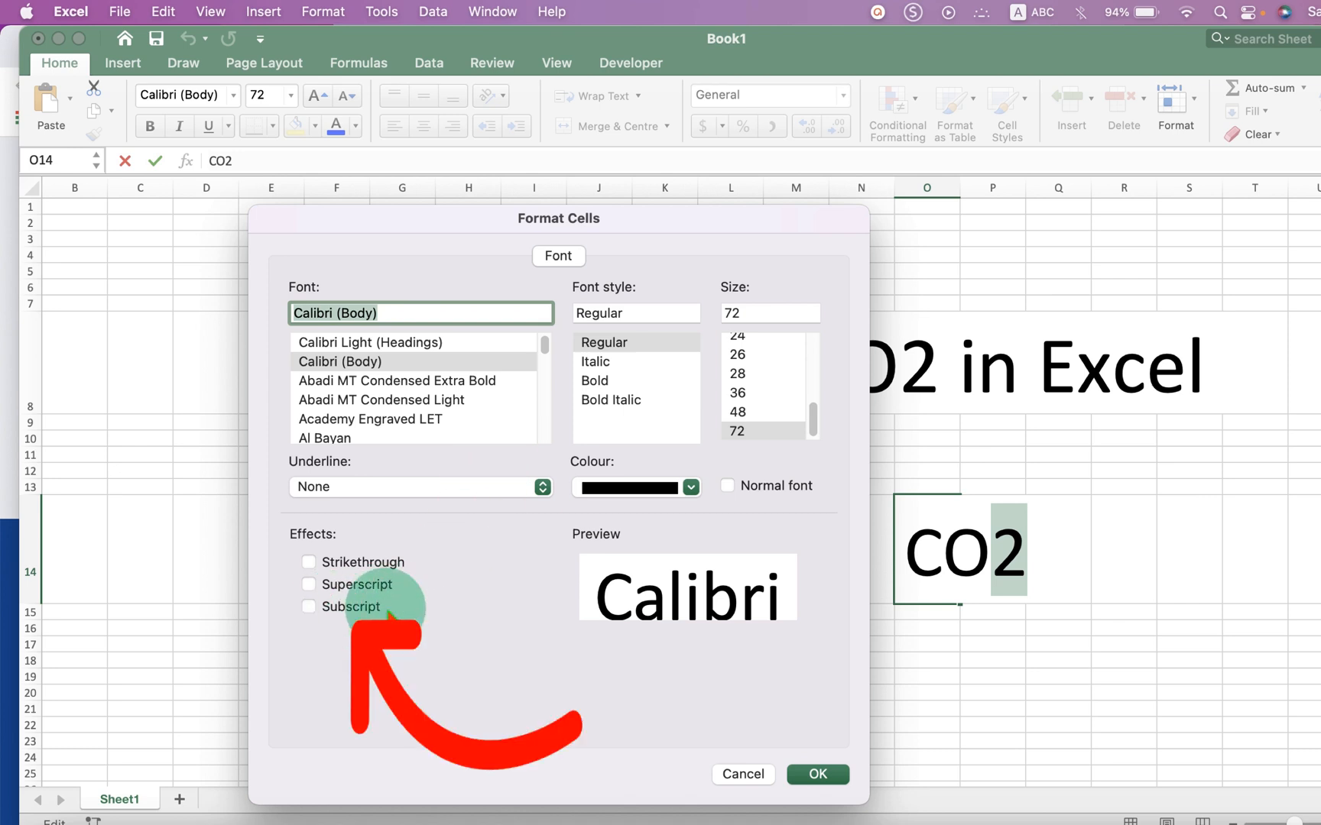
mouse_move(539, 619)
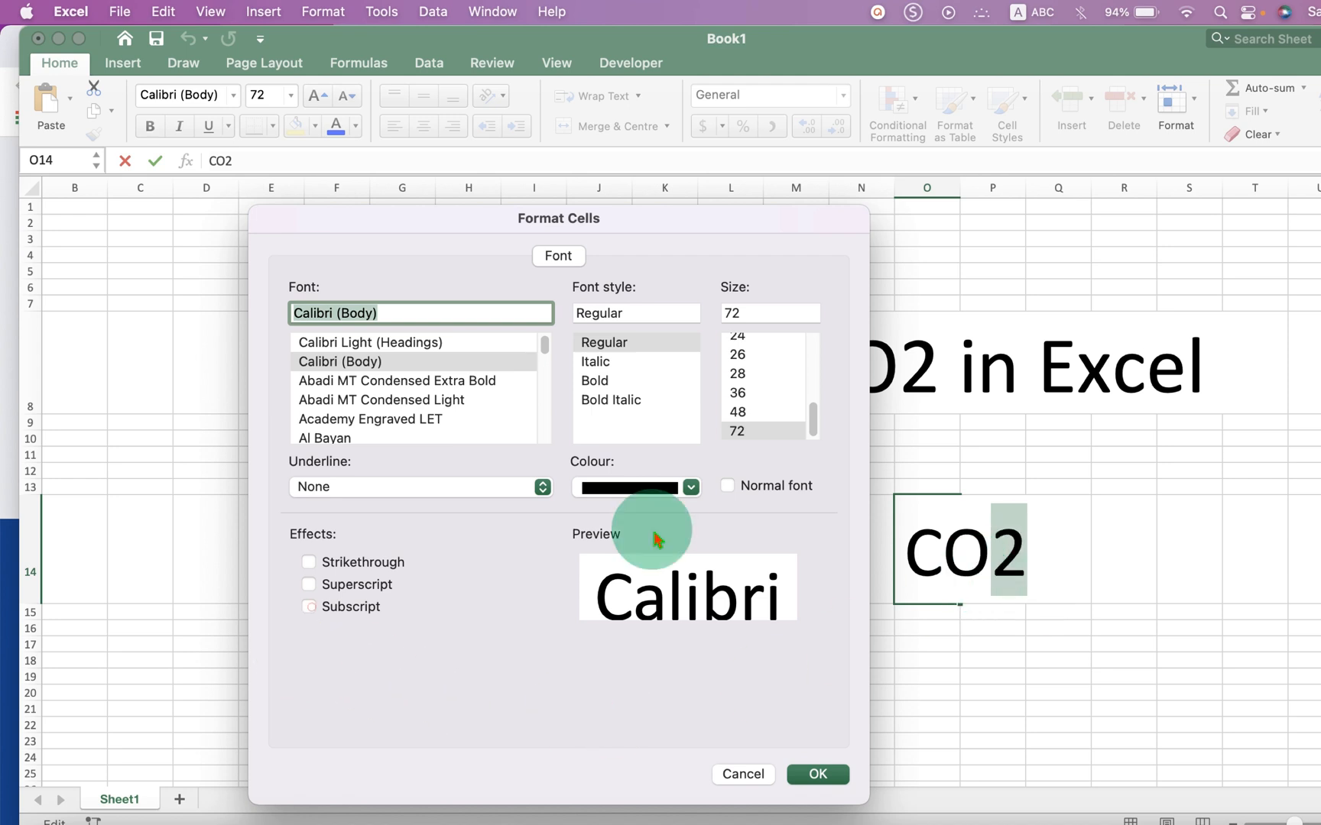
Step: Apply the Subscript effect so cell O14 reads CO₂
click(309, 607)
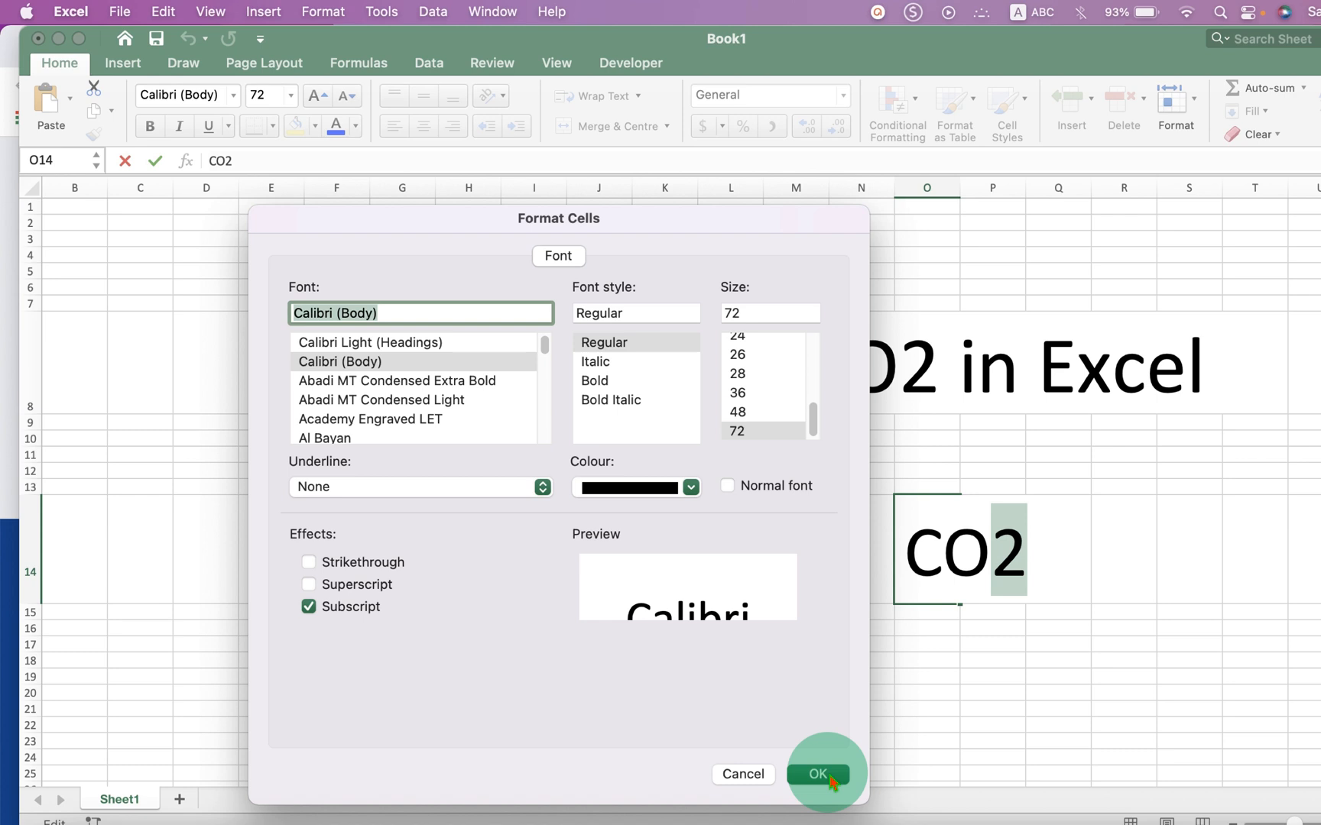
click(816, 774)
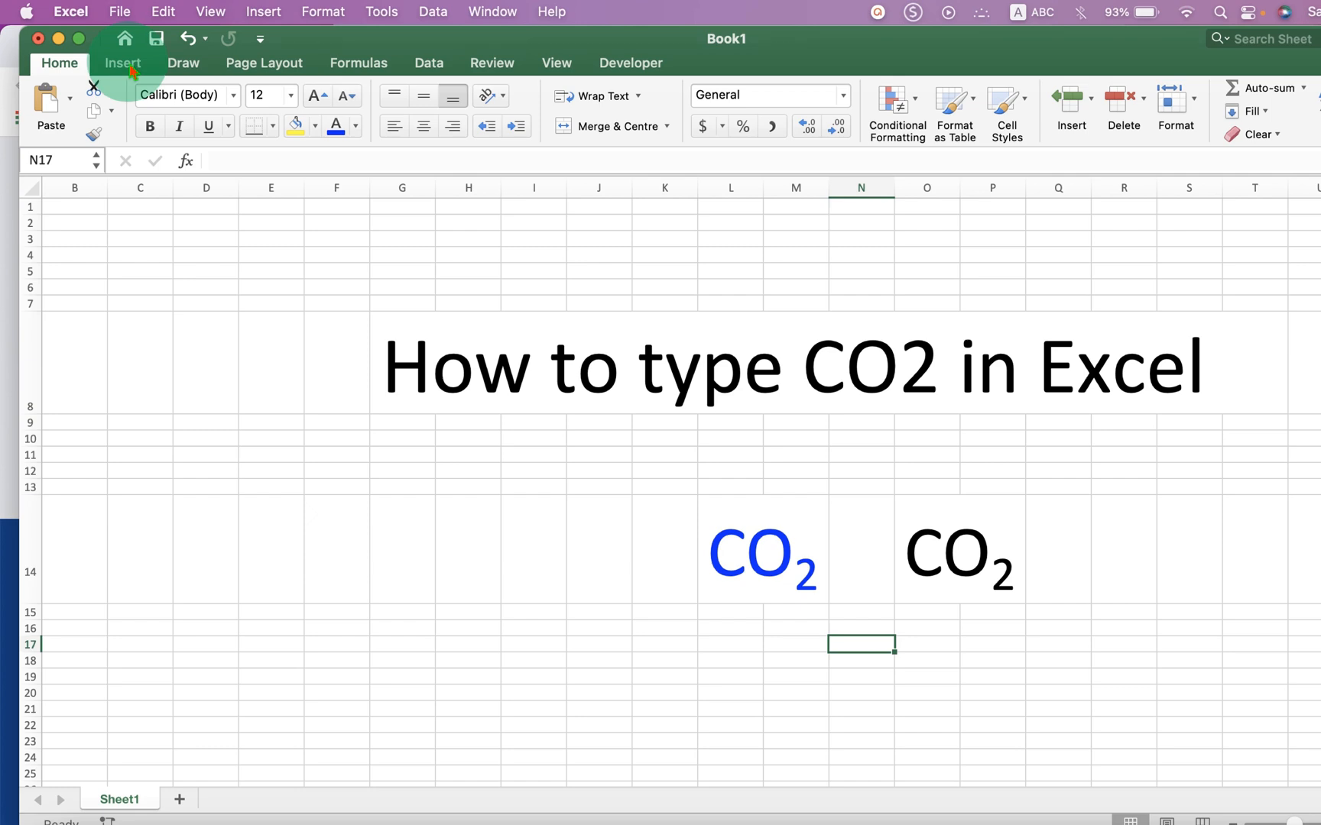
Step: Insert an equation and choose the Script subscript layout for CO with a lowered 2
click(123, 63)
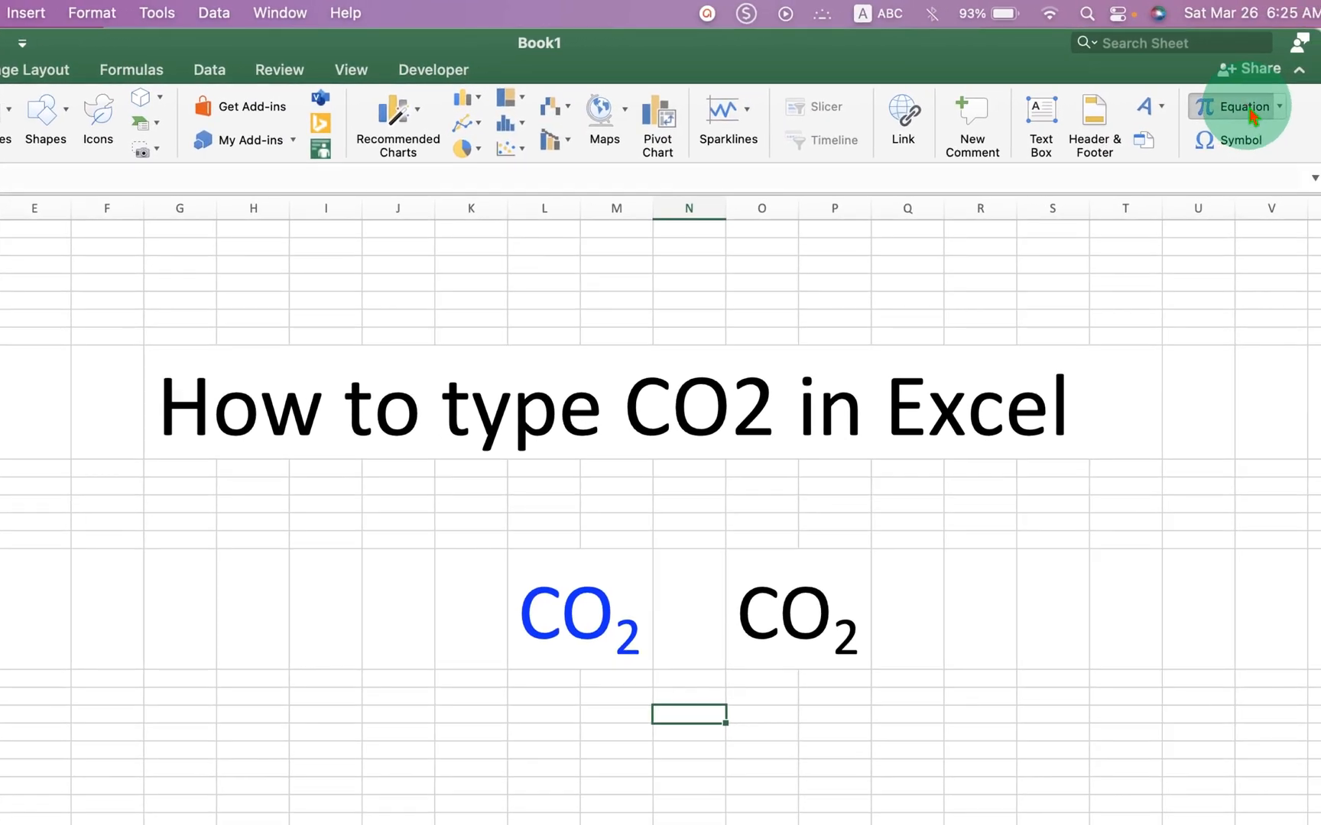
click(1244, 105)
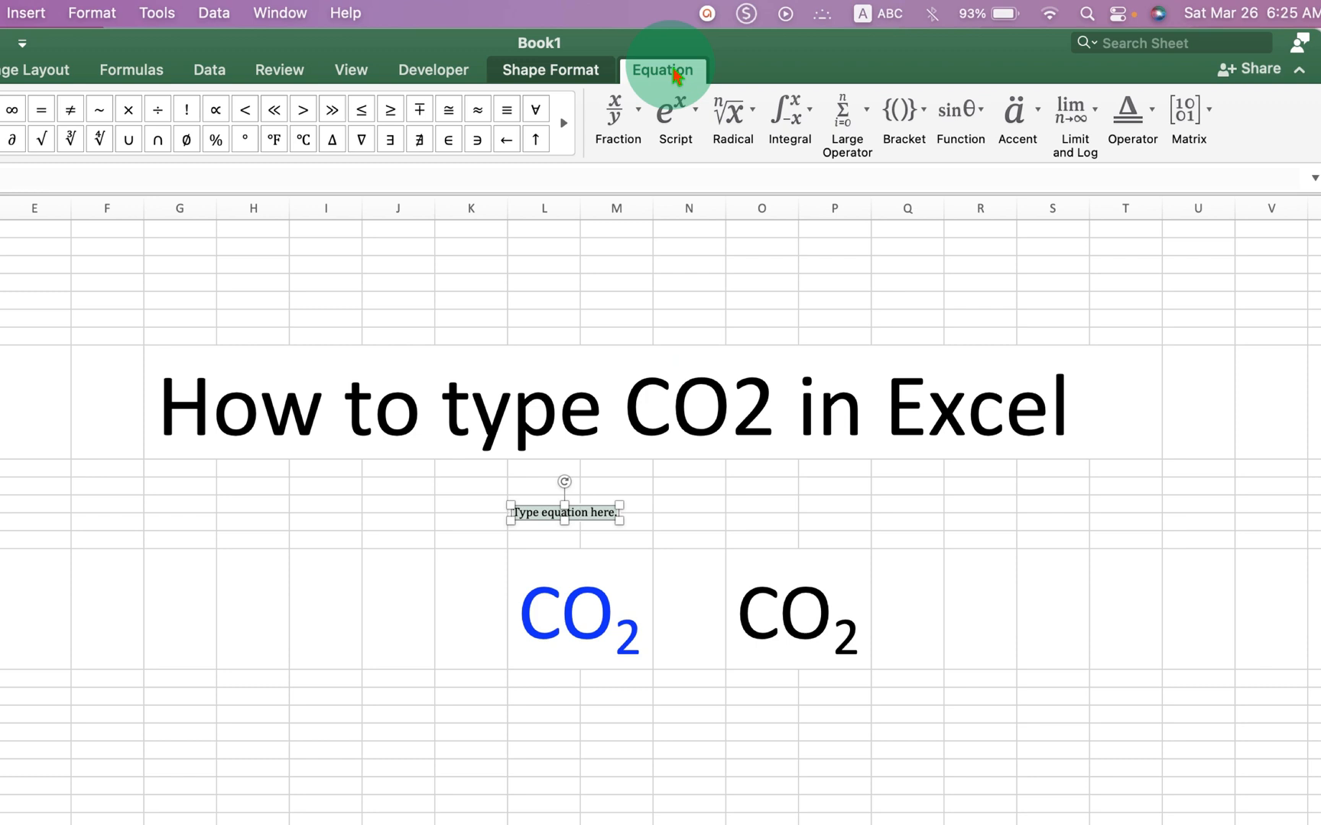
mouse_move(673, 113)
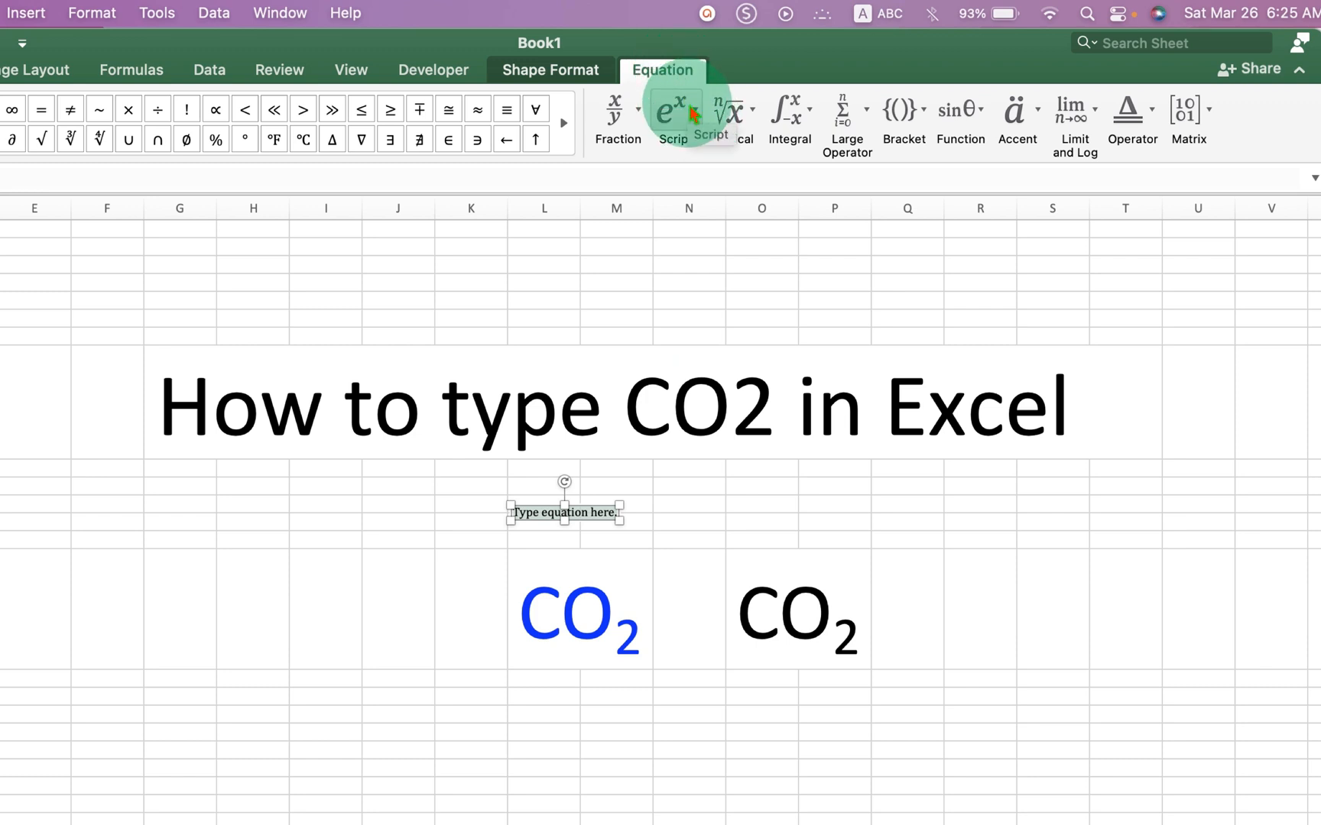
click(668, 110)
text(CO2)
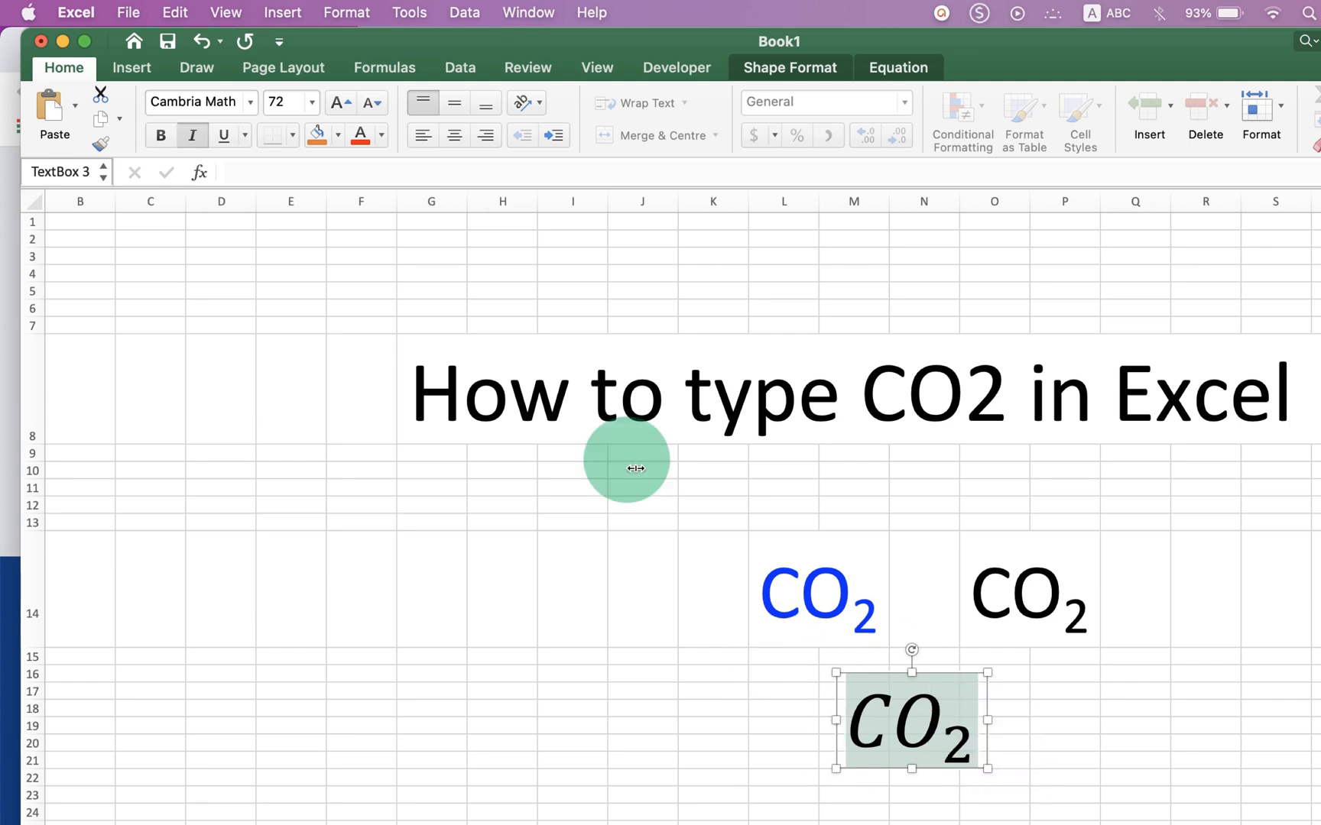
mouse_move(365, 274)
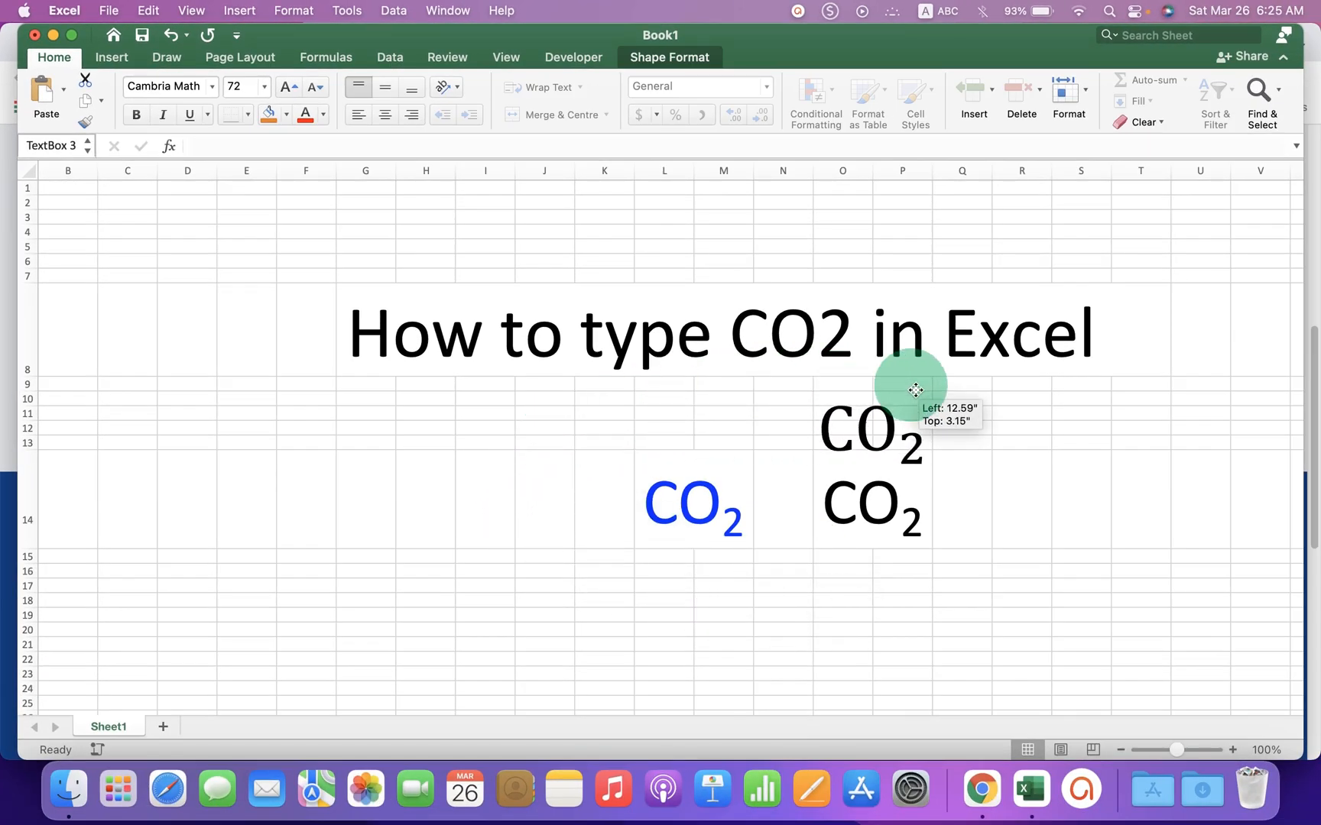
Step: Move the equation's CO₂ box down below the blue and black CO₂ examples
drag(916, 390, 824, 574)
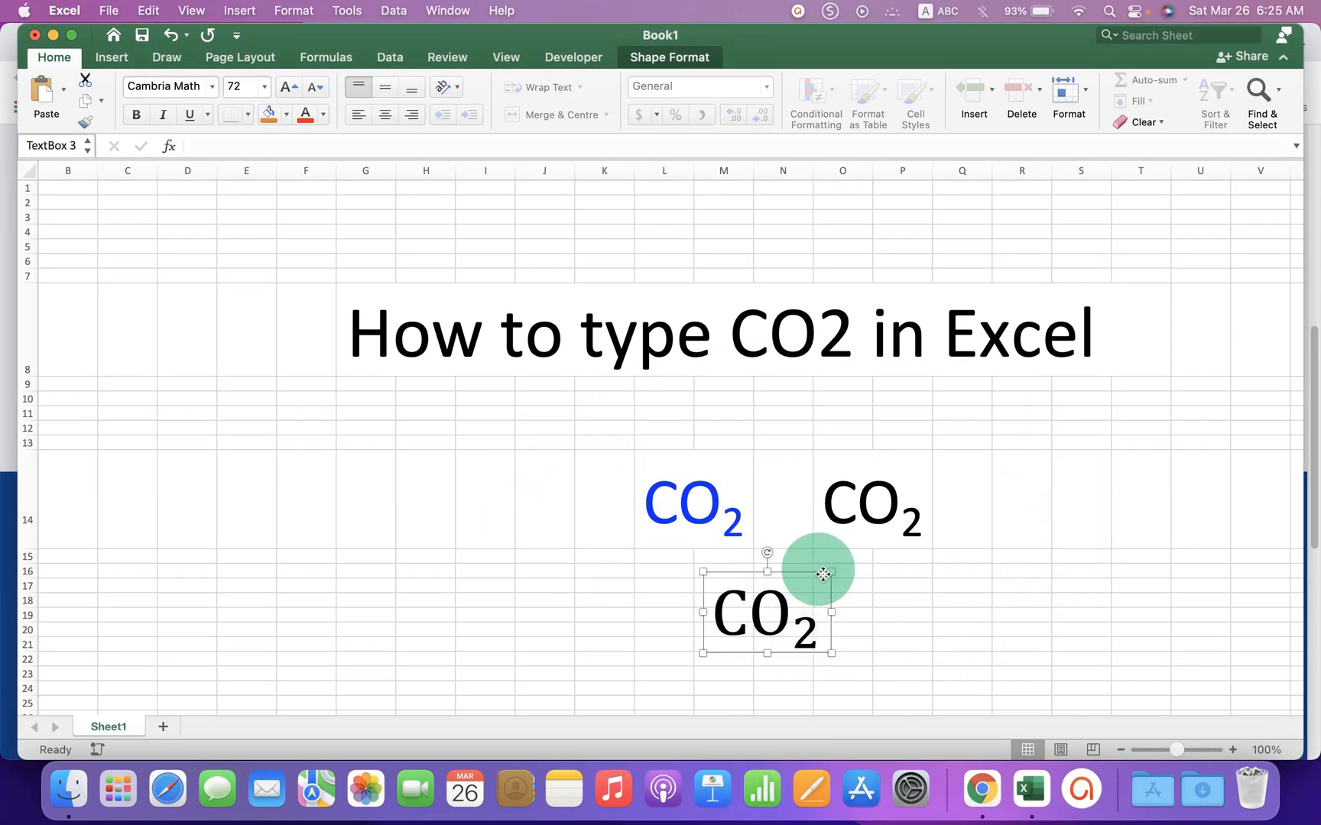
mouse_move(1033, 532)
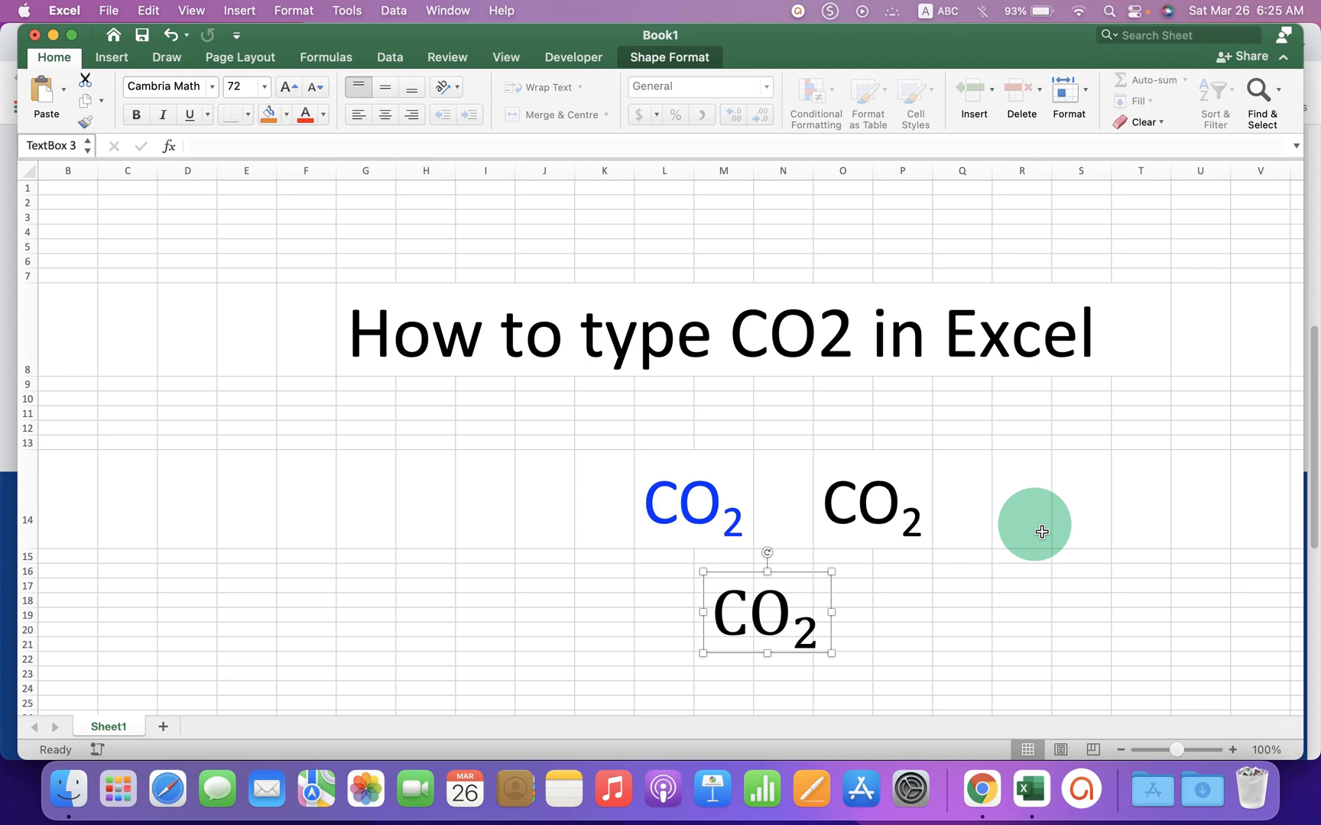